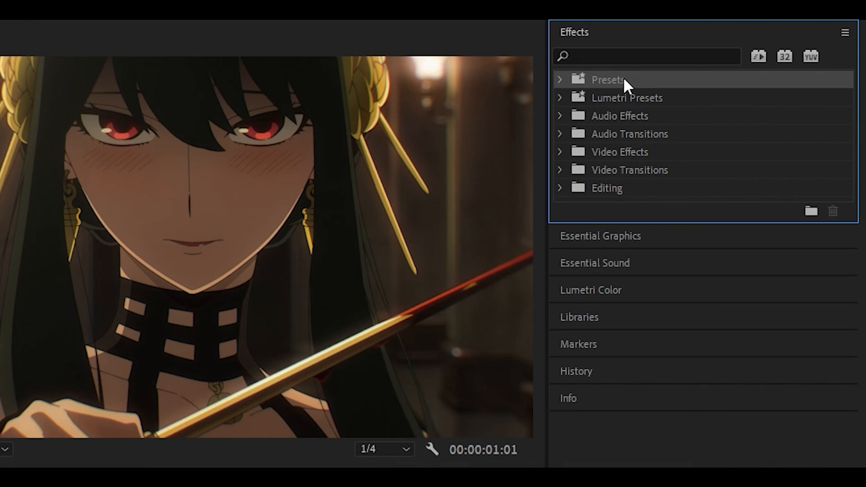
mouse_move(621, 83)
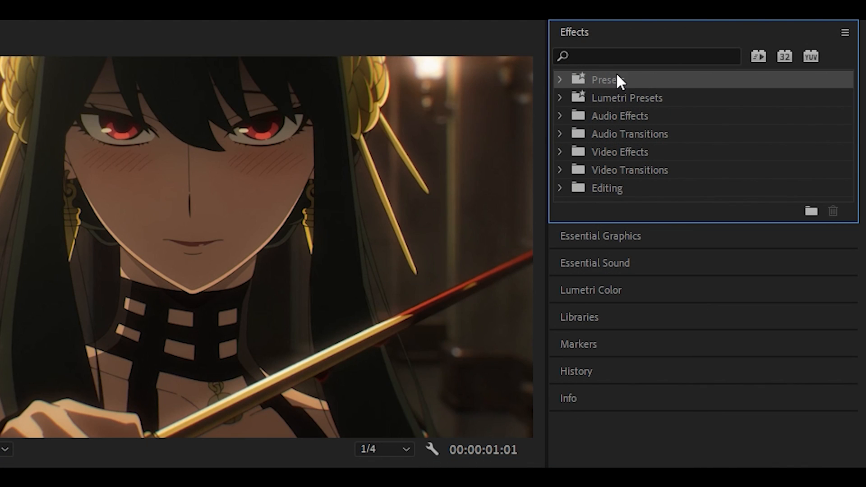
- Import Skew Shake.prfpset into Presets and apply it to the yor.mp4 clip
right_click(607, 80)
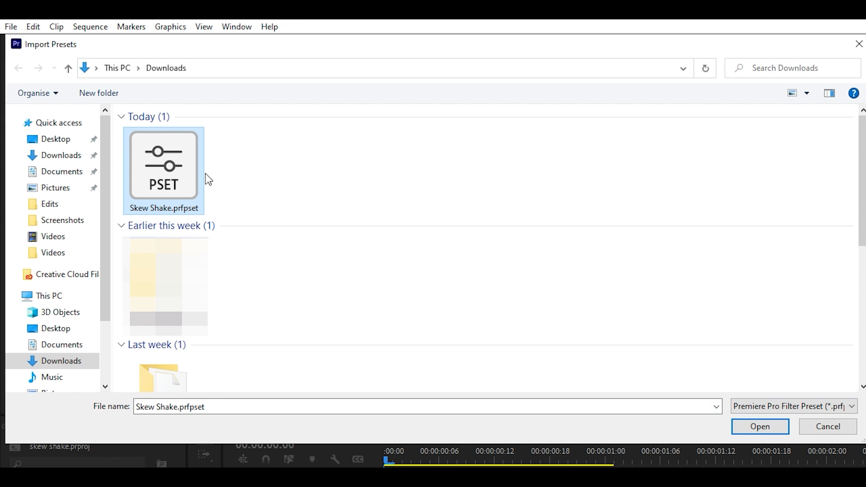
left_click(760, 427)
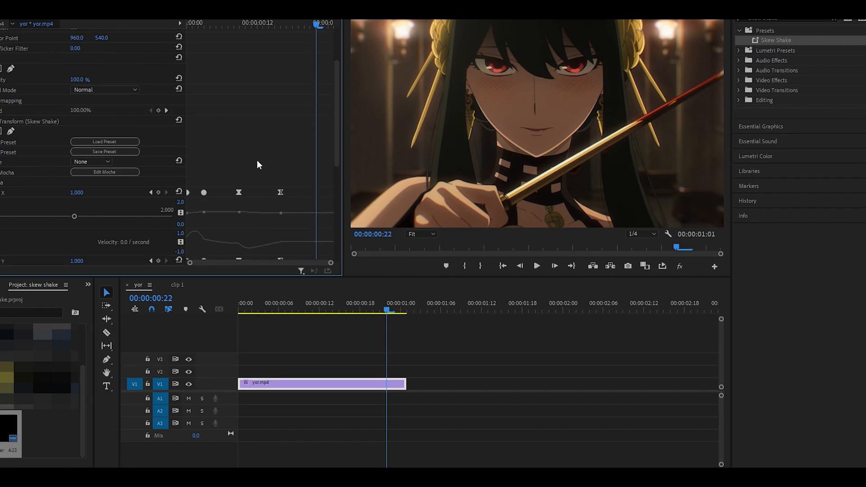
scroll("down", 3)
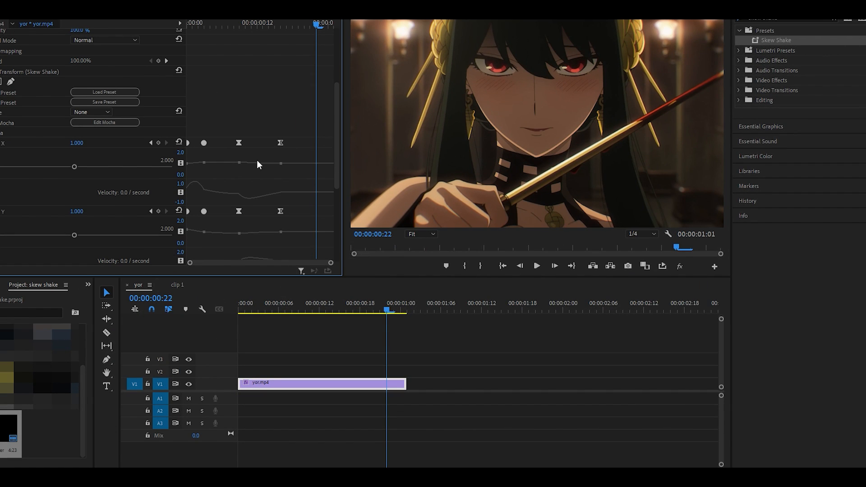
scroll("down", 3)
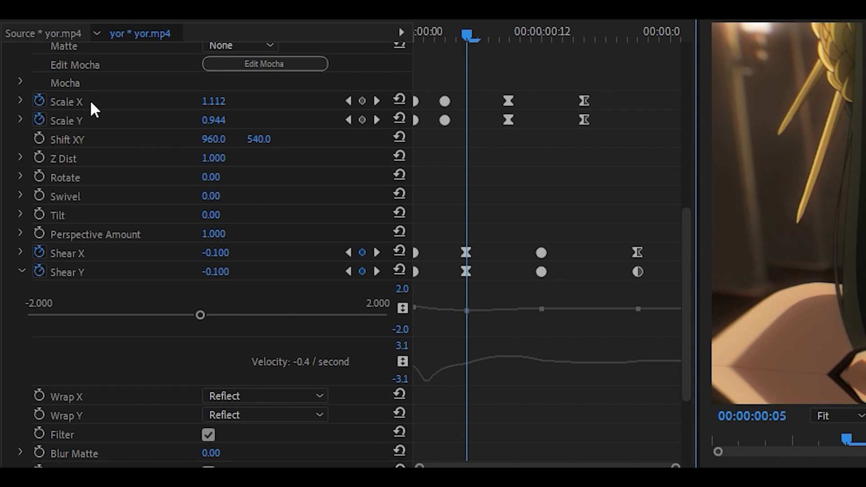
mouse_move(105, 276)
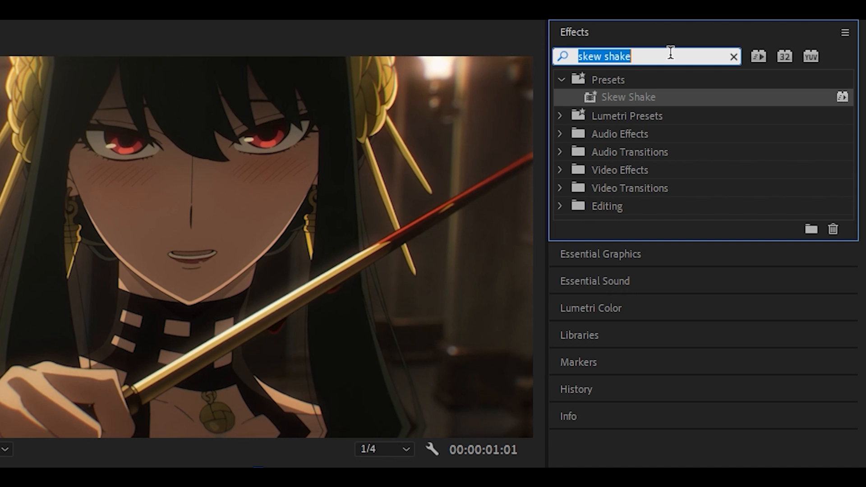
- Replace the 'skew shake' effects search with a new search starting 'r'
type("r")
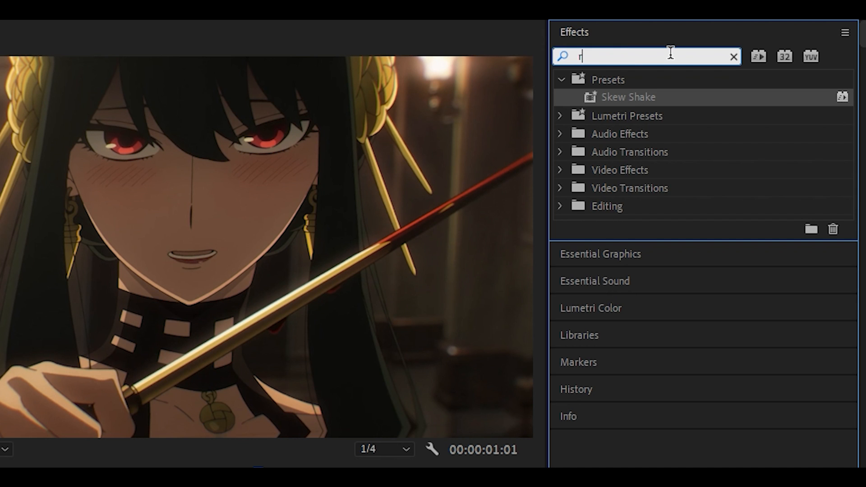